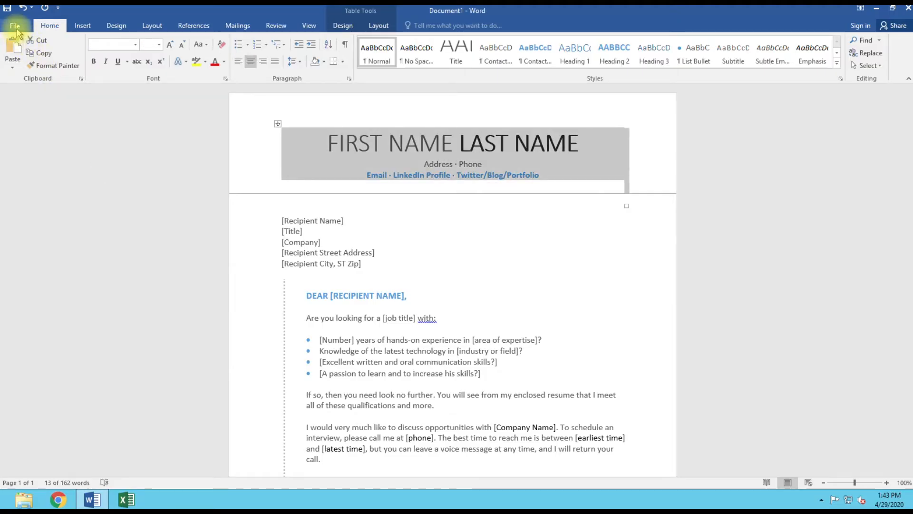
Enable 'Save to Computer by default' in Word Options > Save and apply it
{"action": "left_click", "coordinate": [14, 25]}
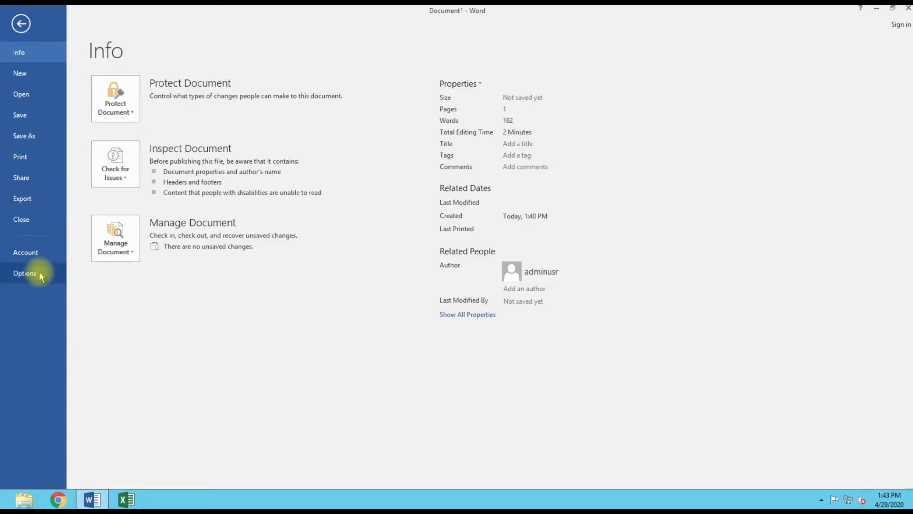
{"action": "left_click", "coordinate": [25, 273]}
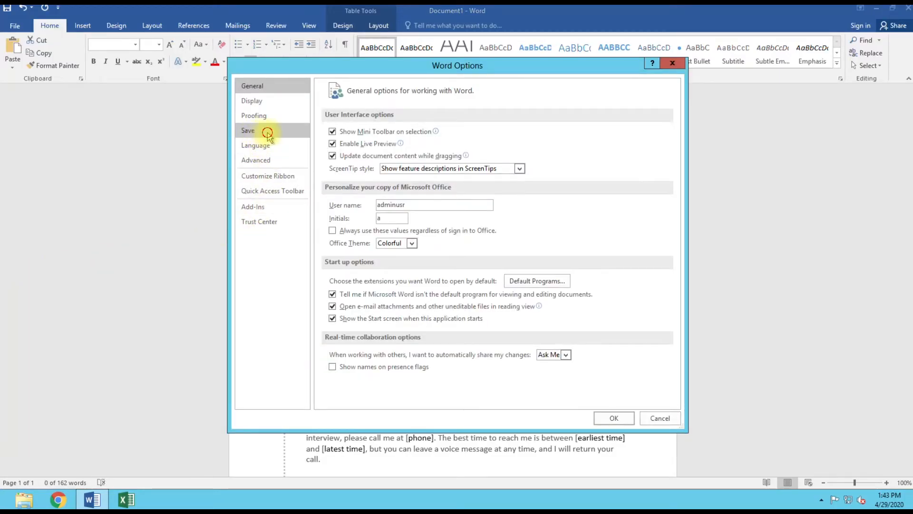
{"action": "left_click", "coordinate": [248, 130]}
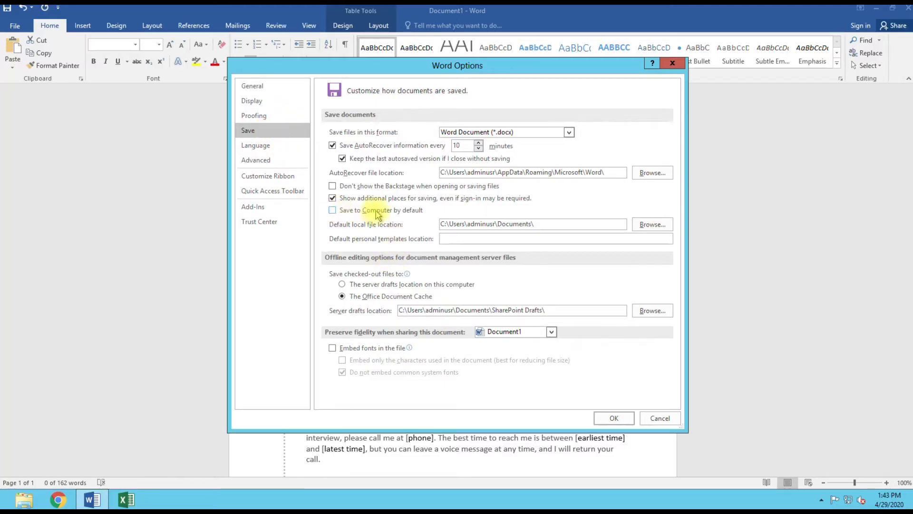
{"action": "left_click", "coordinate": [333, 210]}
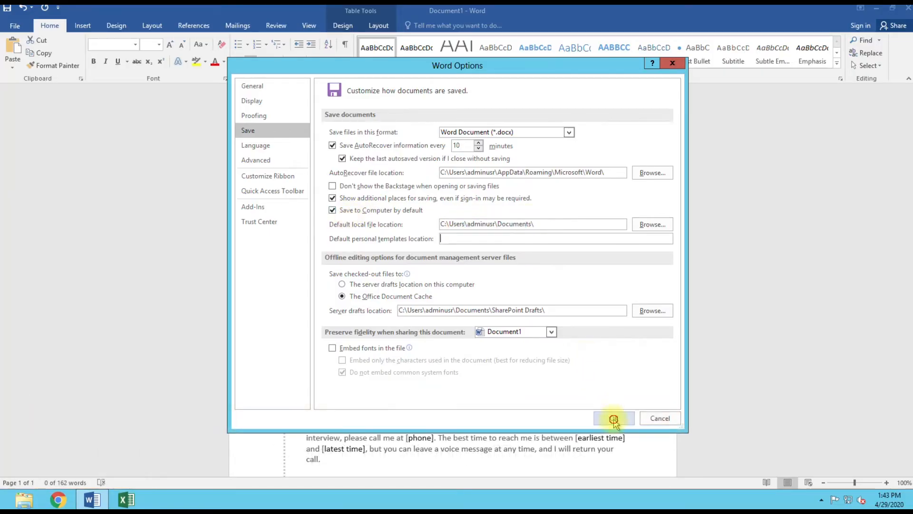
{"action": "left_click", "coordinate": [612, 418]}
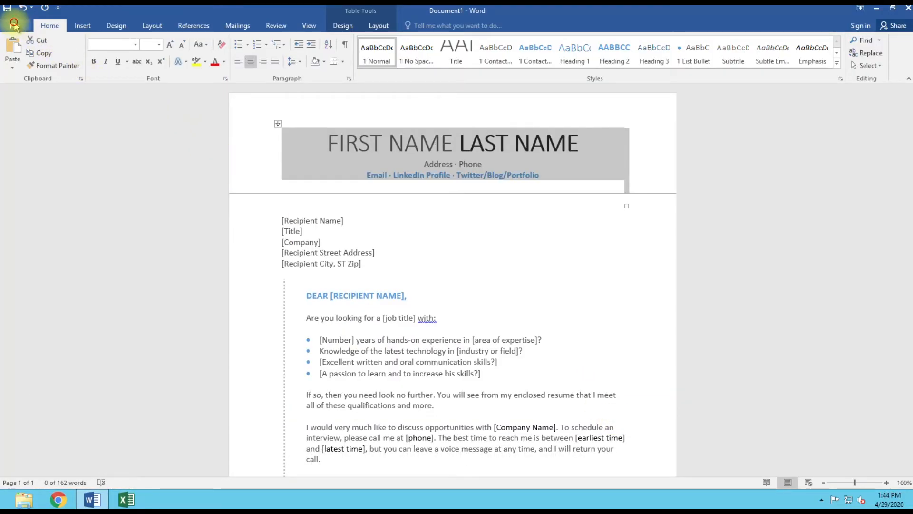
{"action": "left_click", "coordinate": [14, 23]}
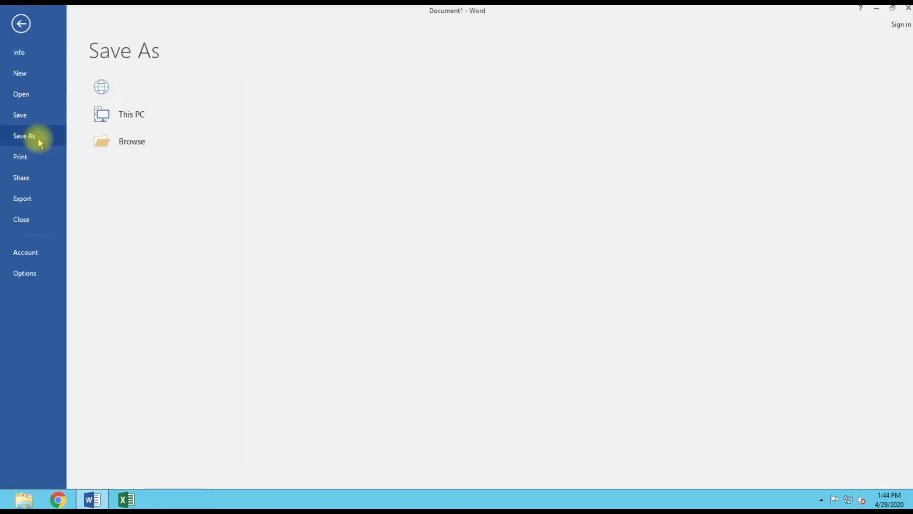
{"action": "left_click", "coordinate": [131, 114]}
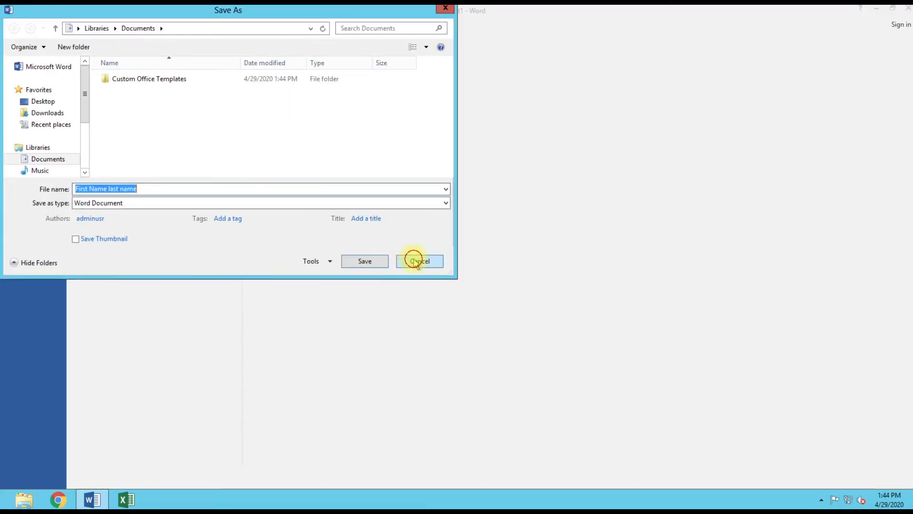
{"action": "left_click", "coordinate": [419, 260]}
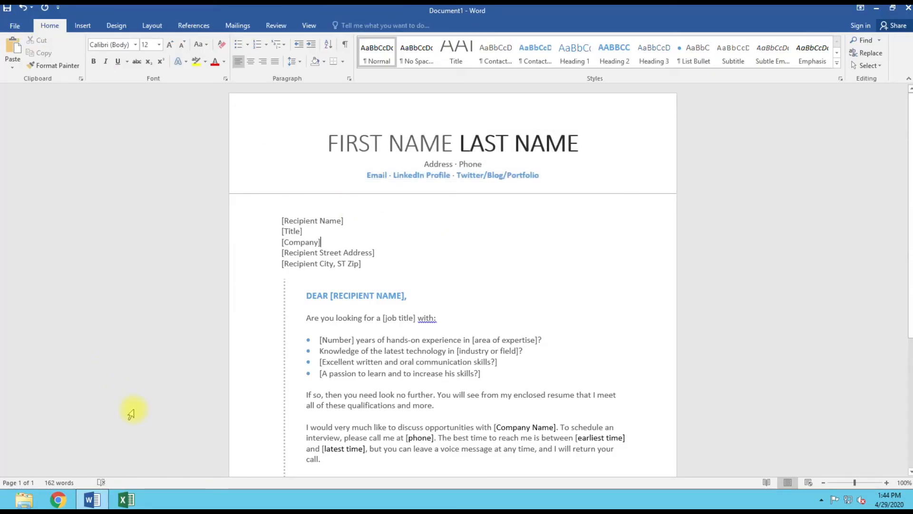
{"action": "mouse_move", "coordinate": [490, 308]}
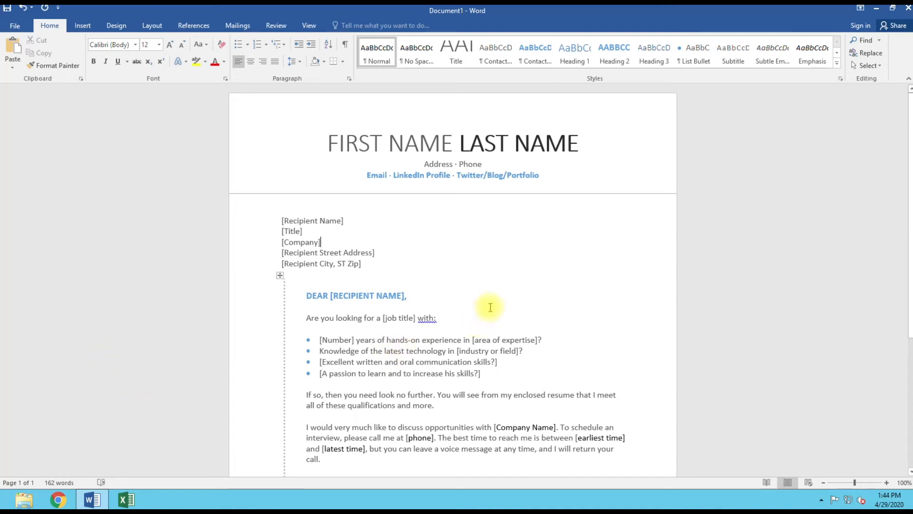
{"action": "mouse_move", "coordinate": [160, 399]}
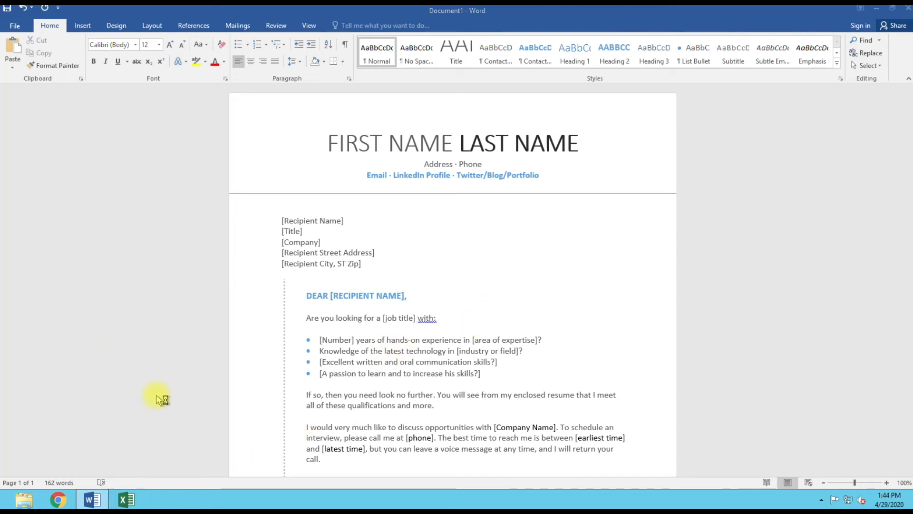
{"action": "left_click", "coordinate": [125, 500]}
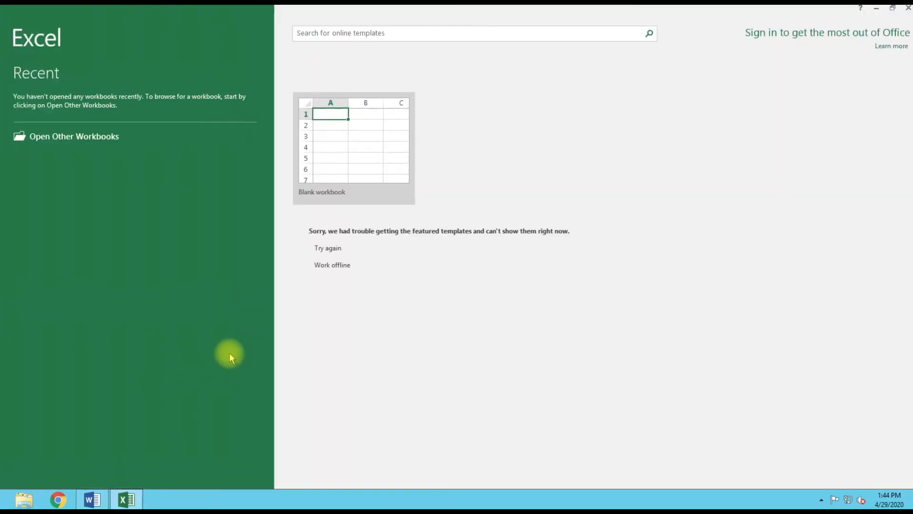
Create a blank Excel workbook and bring up Excel Options
{"action": "left_click", "coordinate": [353, 145]}
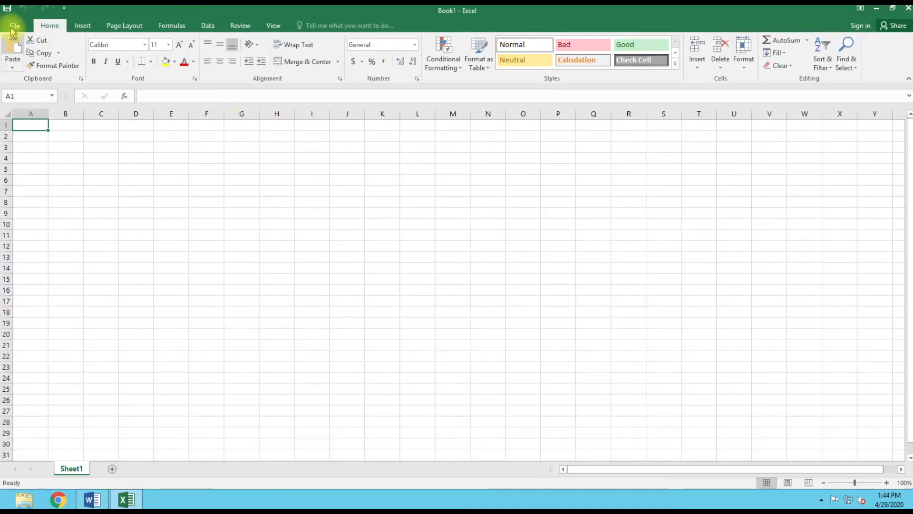
{"action": "left_click", "coordinate": [14, 24]}
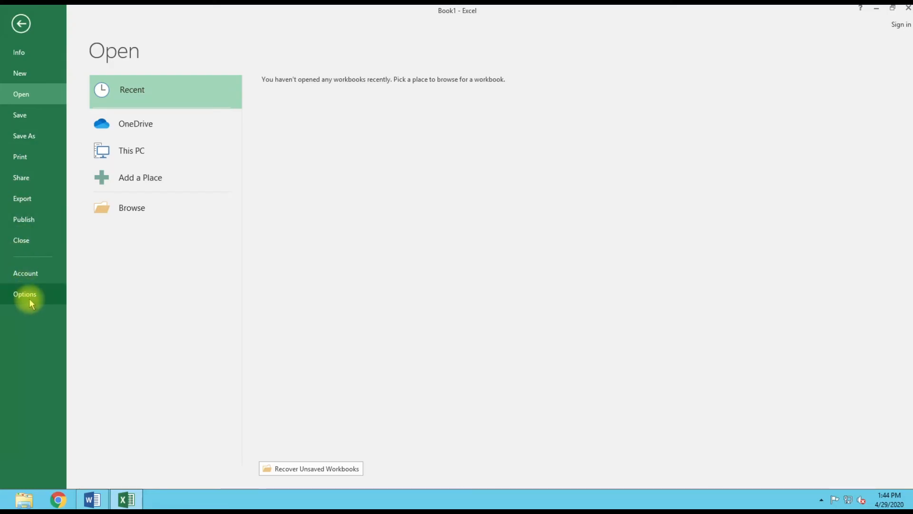
{"action": "left_click", "coordinate": [25, 294]}
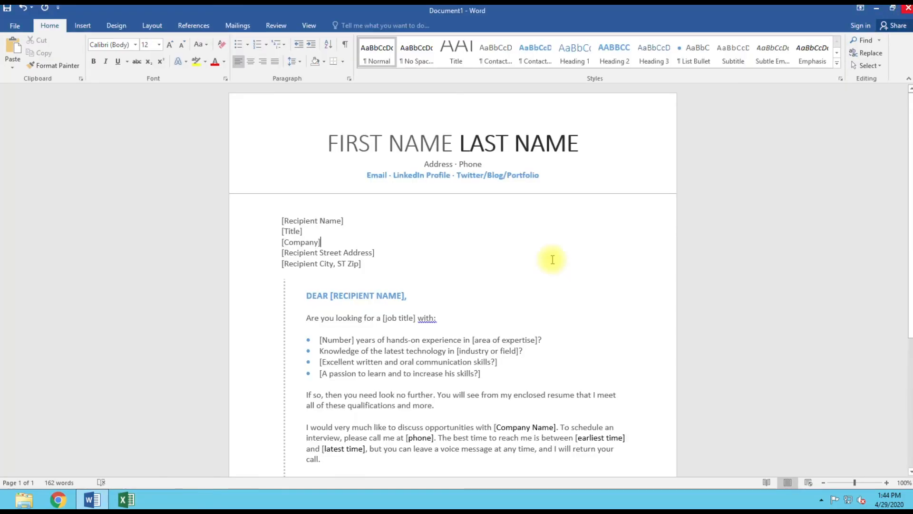
{"action": "mouse_move", "coordinate": [512, 283]}
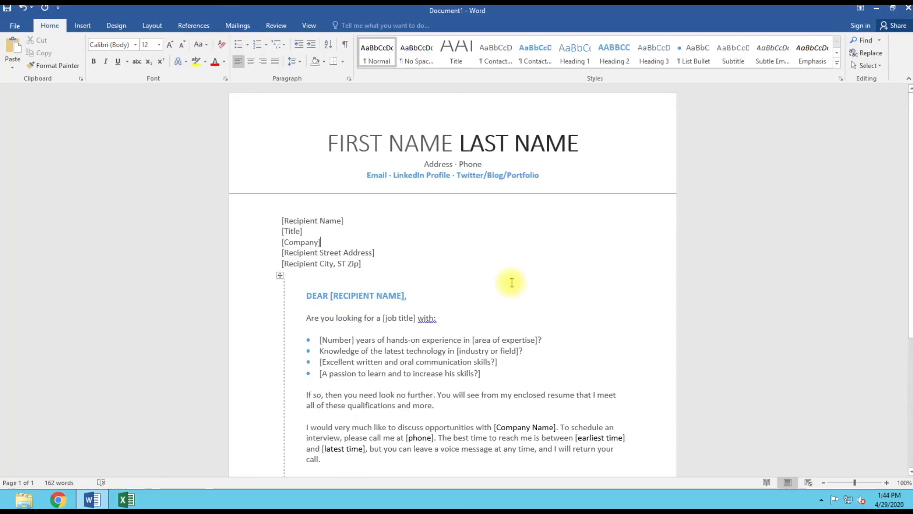